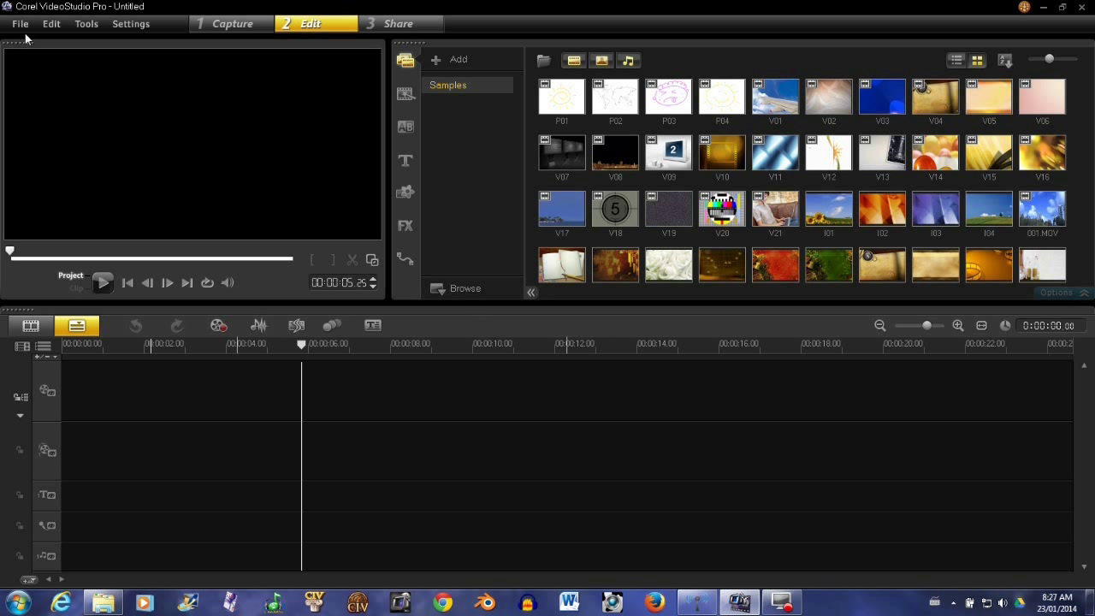
Bring up the File menu's Insert Media File choices for timeline and library.
left_click(19, 24)
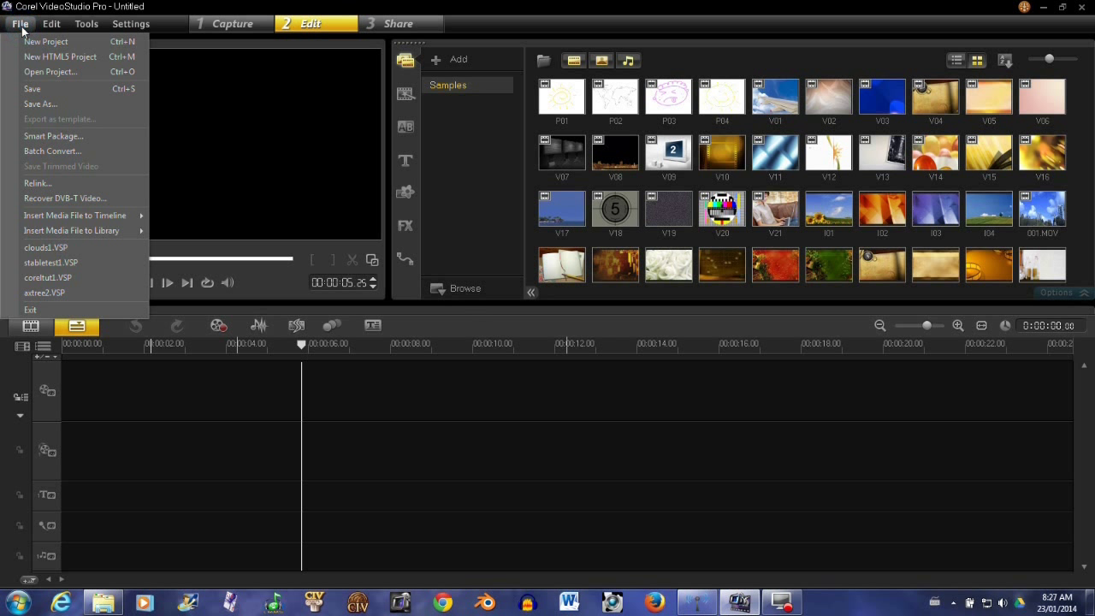
mouse_move(44, 41)
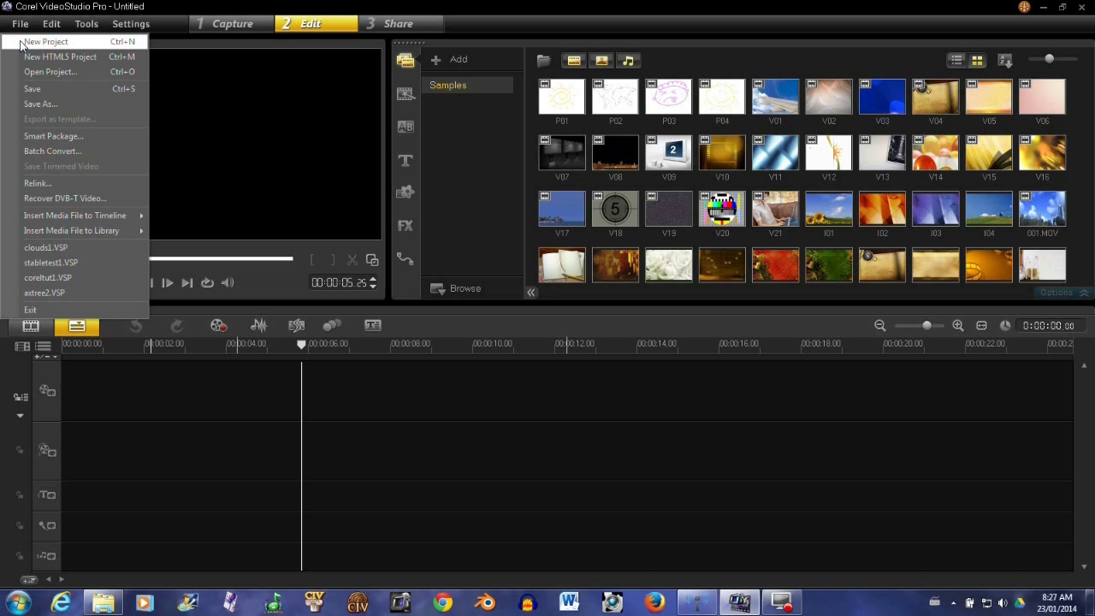
mouse_move(26, 120)
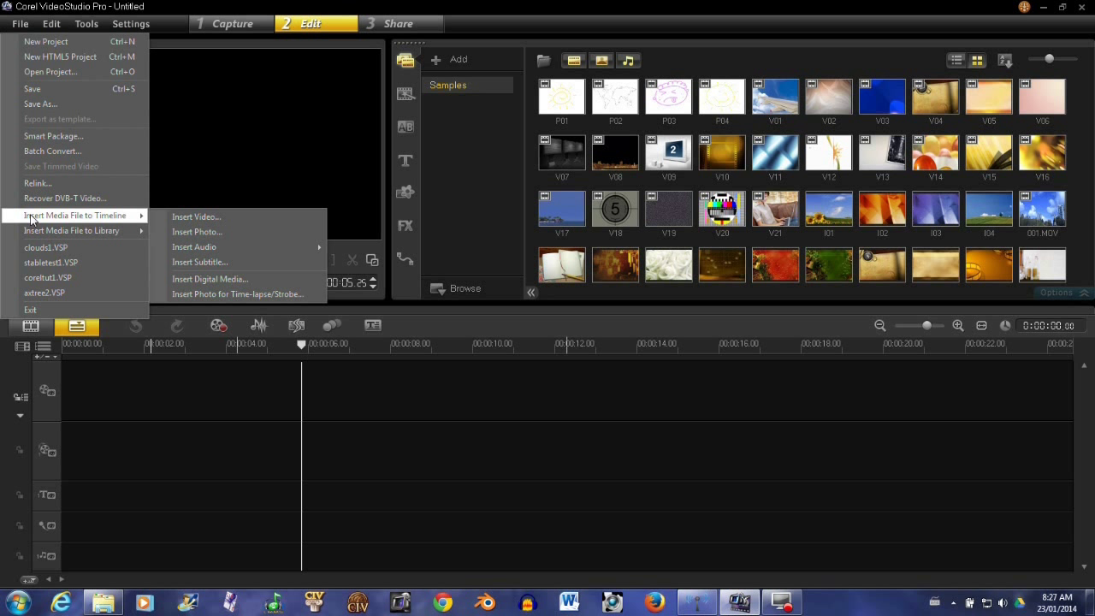
mouse_move(48, 216)
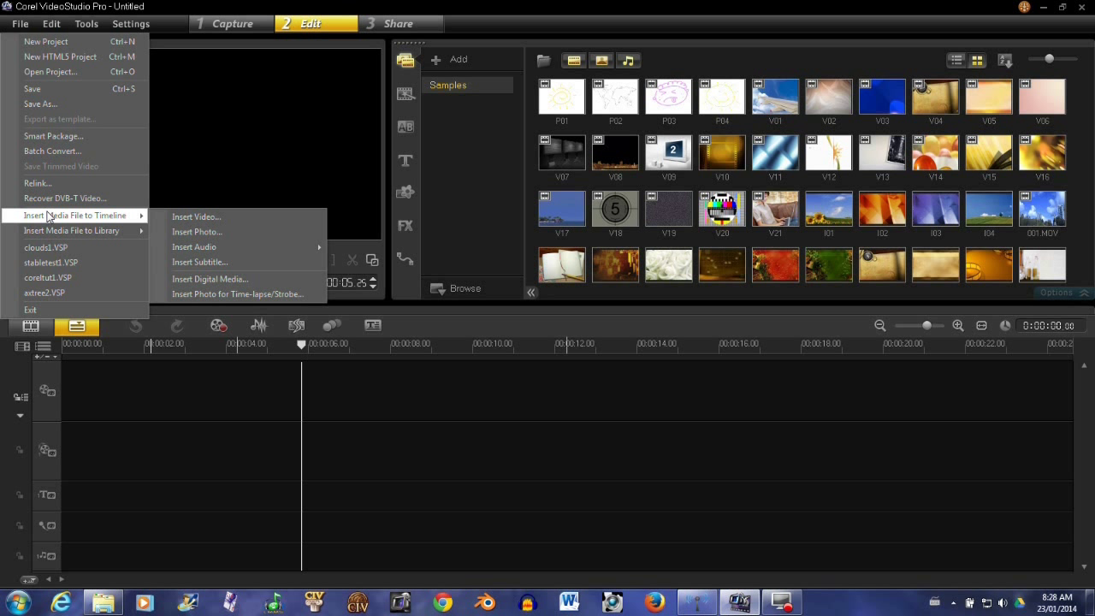
mouse_move(72, 231)
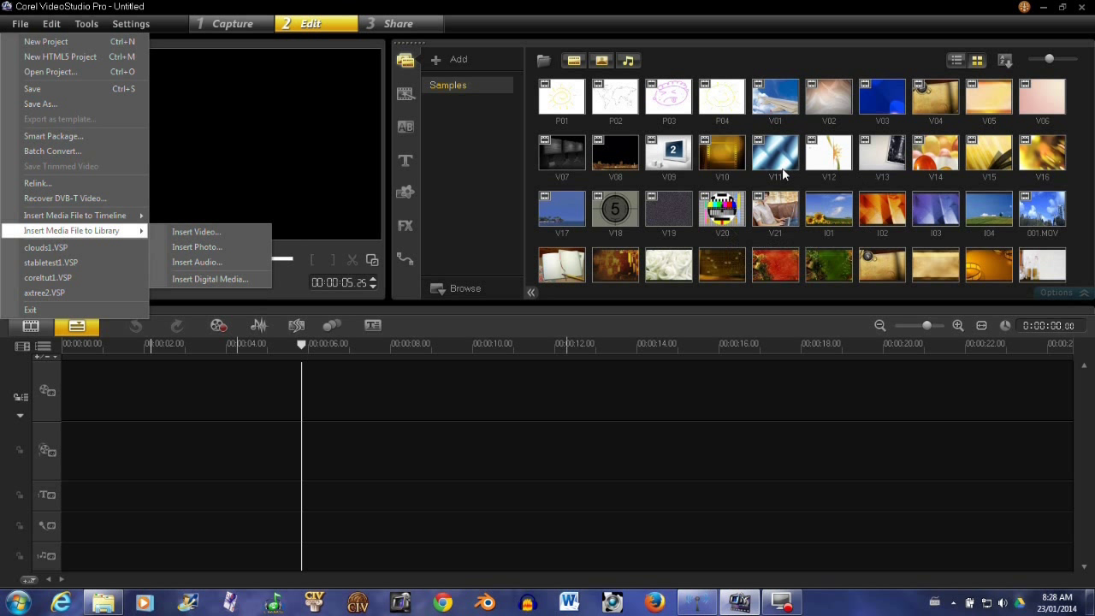
mouse_move(688, 212)
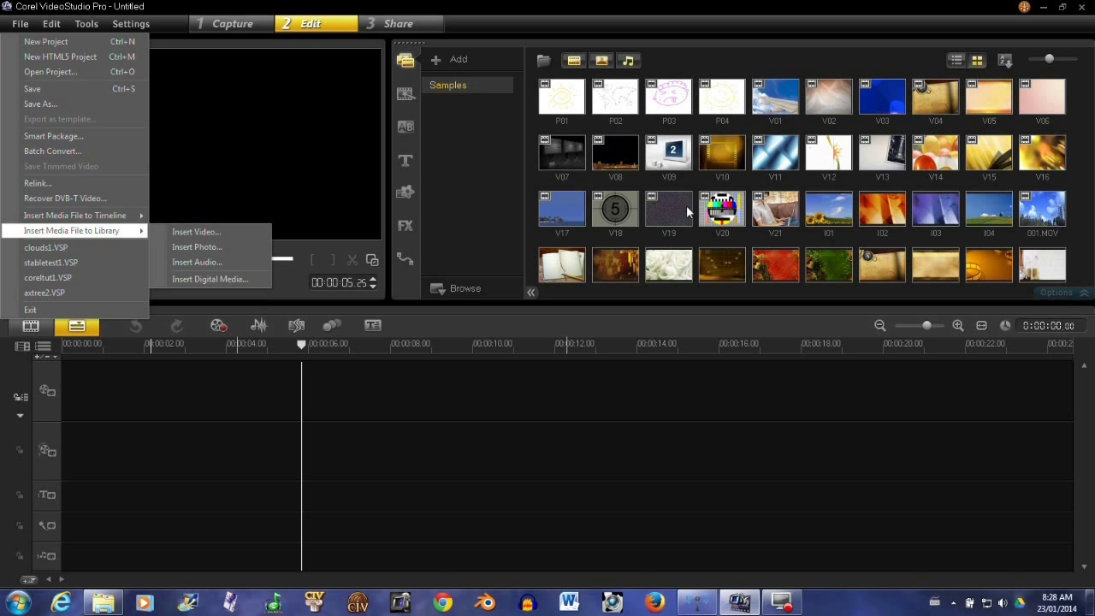
mouse_move(538, 318)
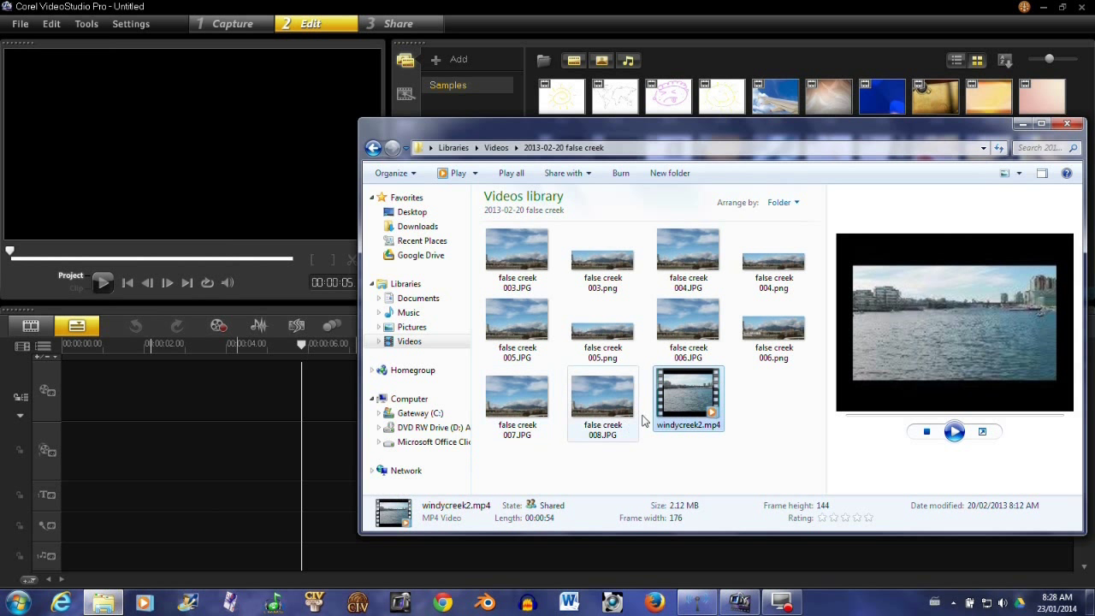
mouse_move(688, 402)
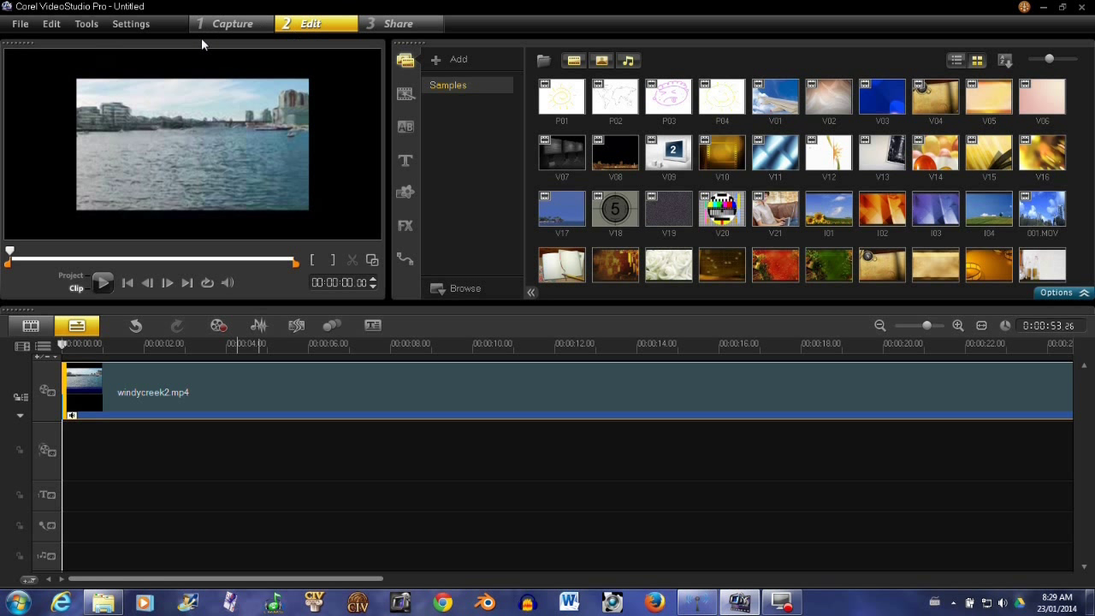
mouse_move(356, 211)
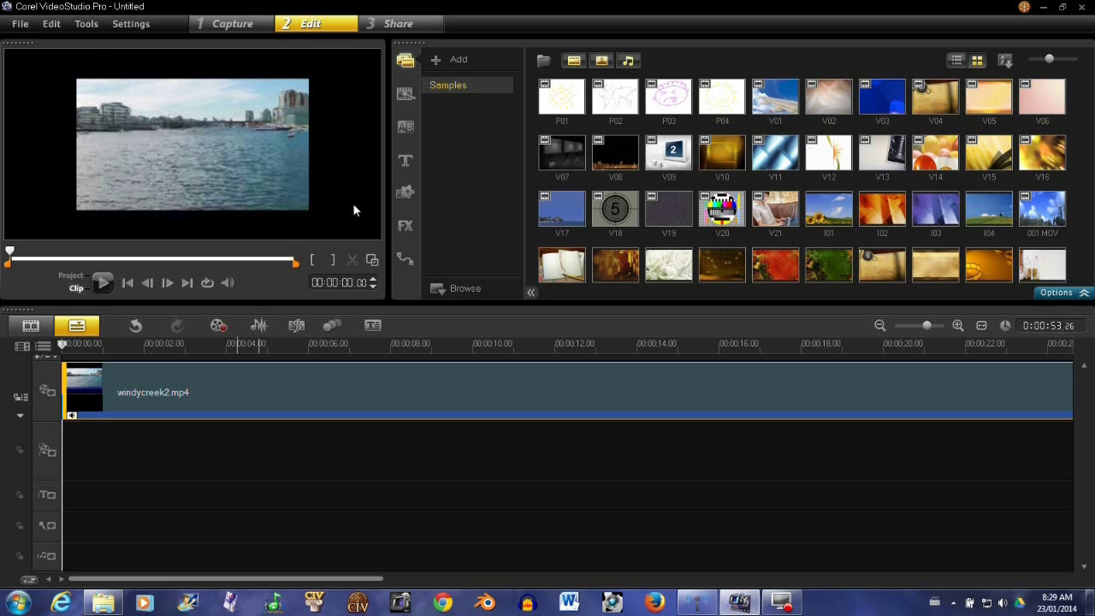
mouse_move(619, 272)
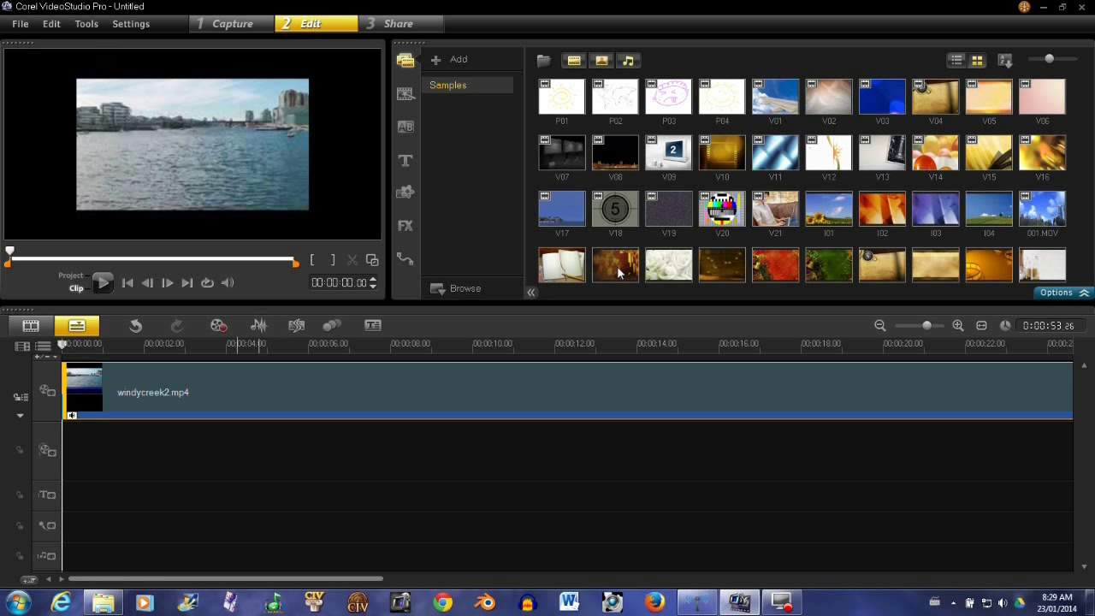
mouse_move(715, 315)
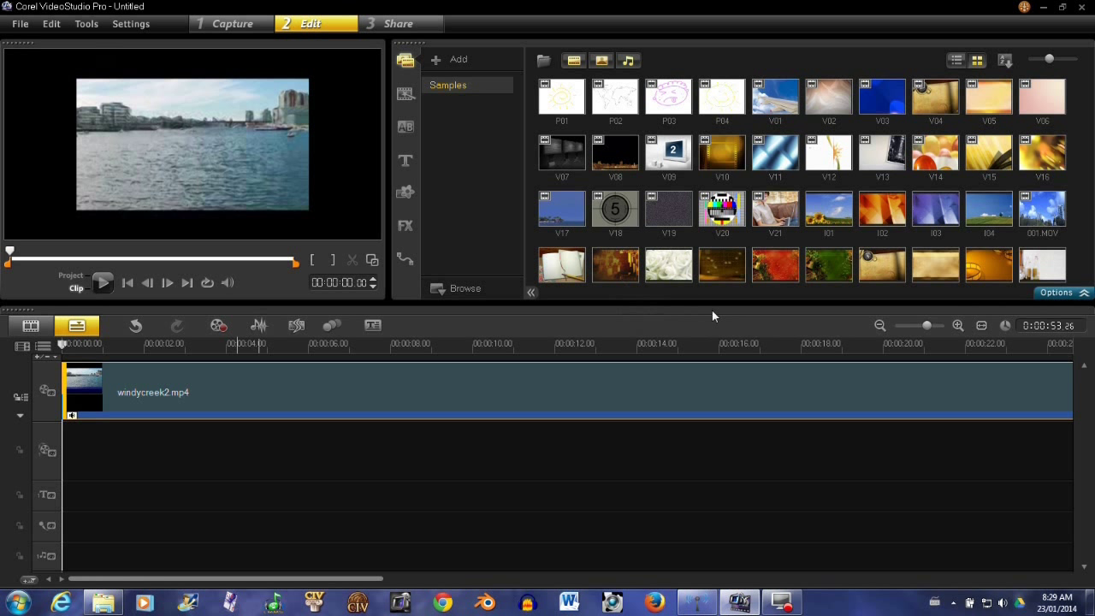
mouse_move(1061, 297)
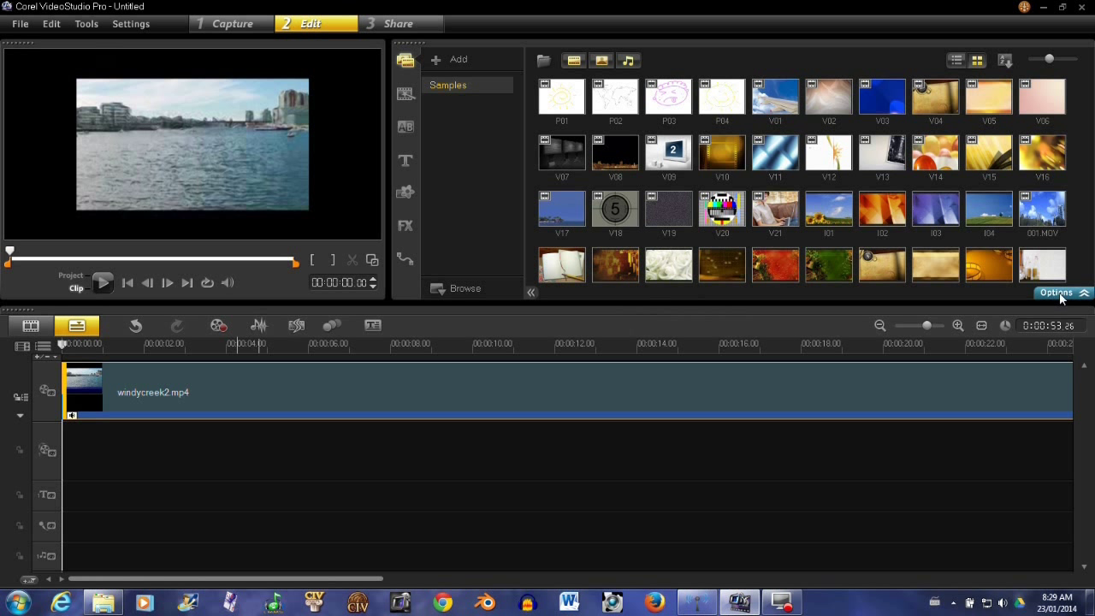
mouse_move(1057, 292)
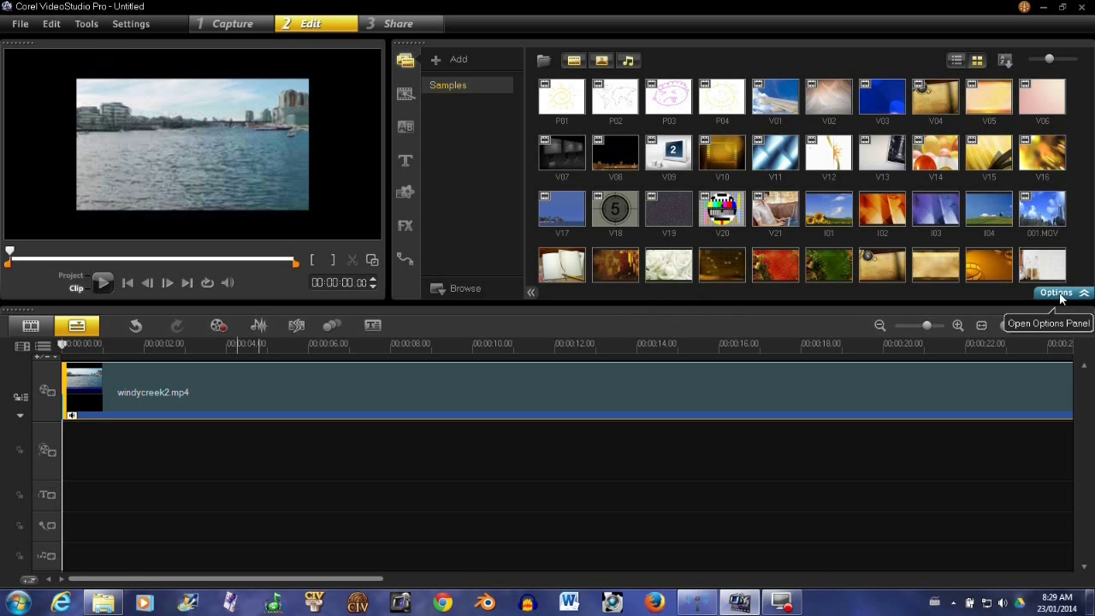
Enable Distort Clip on the Attribute panel for the windycreek2.mp4 clip.
left_click(1062, 293)
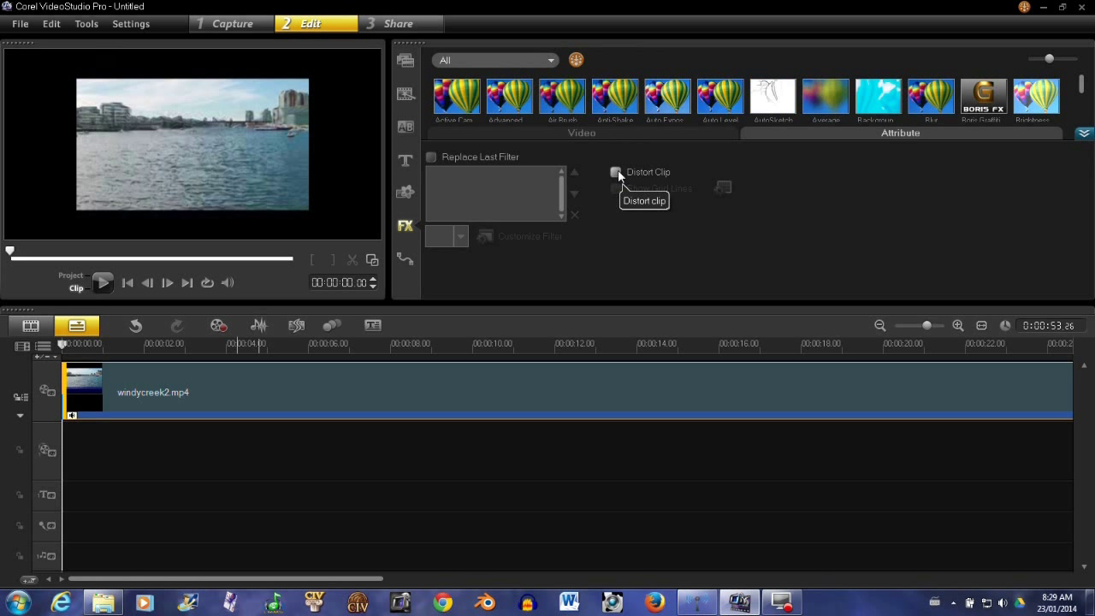
left_click(616, 171)
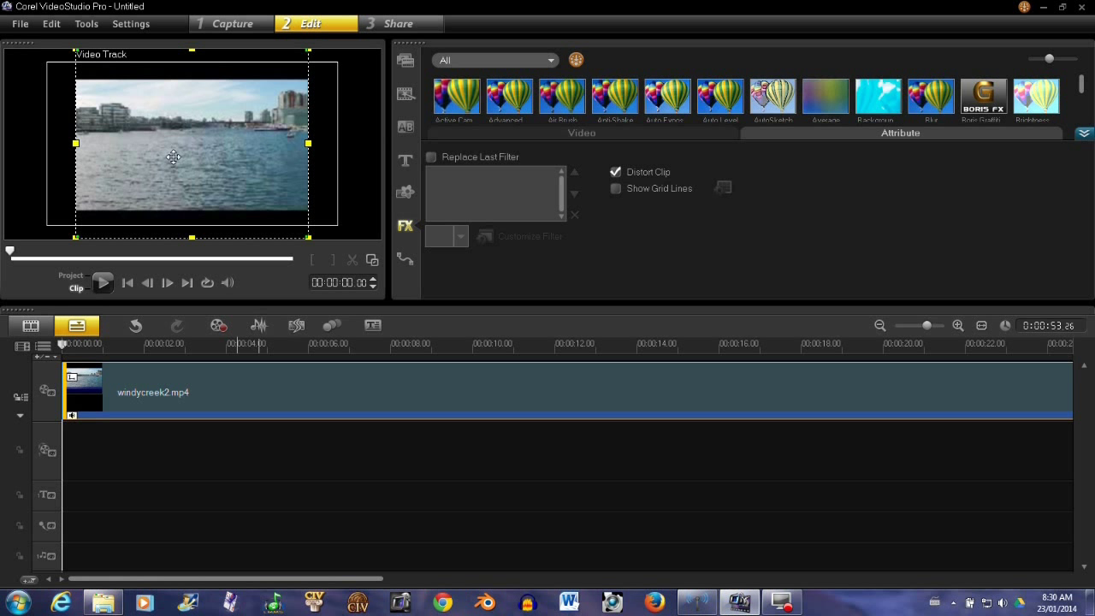
Apply Fit to Screen so windycreek2.mp4 fills the whole preview frame.
right_click(175, 157)
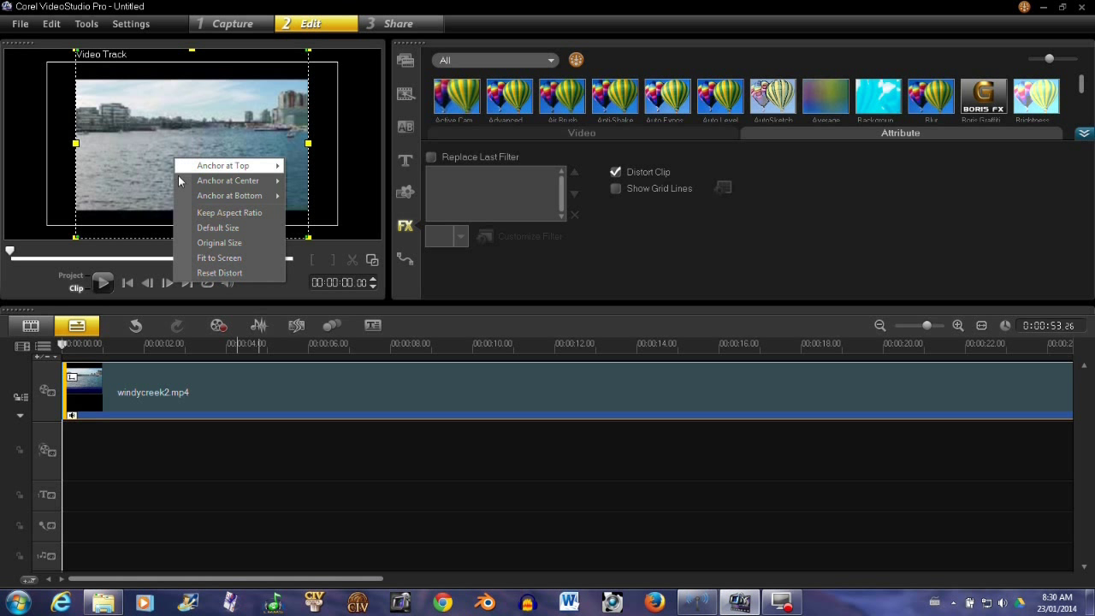
mouse_move(219, 257)
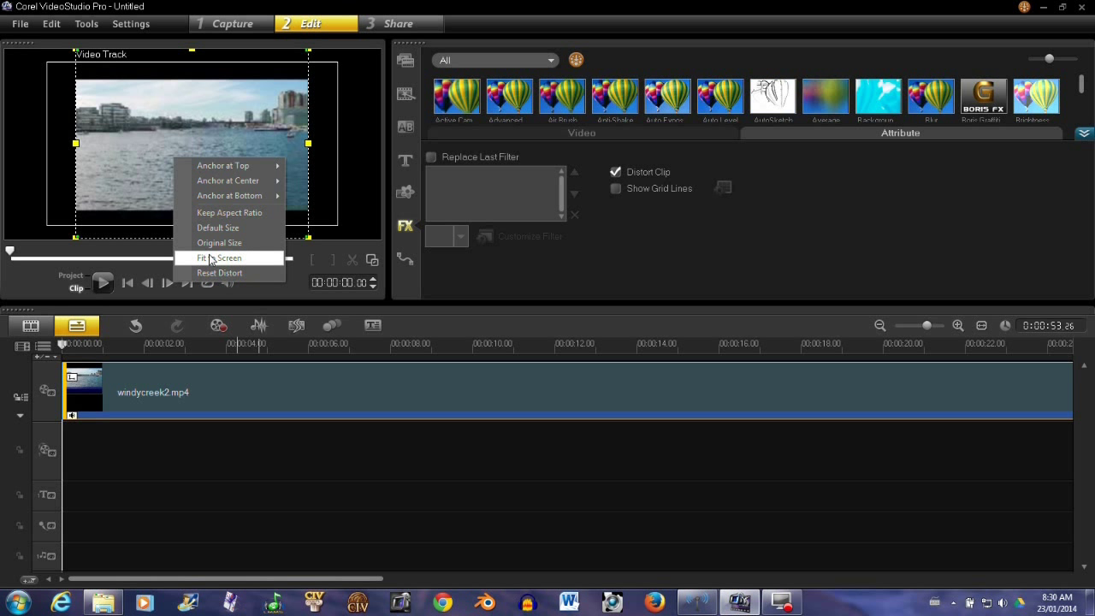
left_click(220, 256)
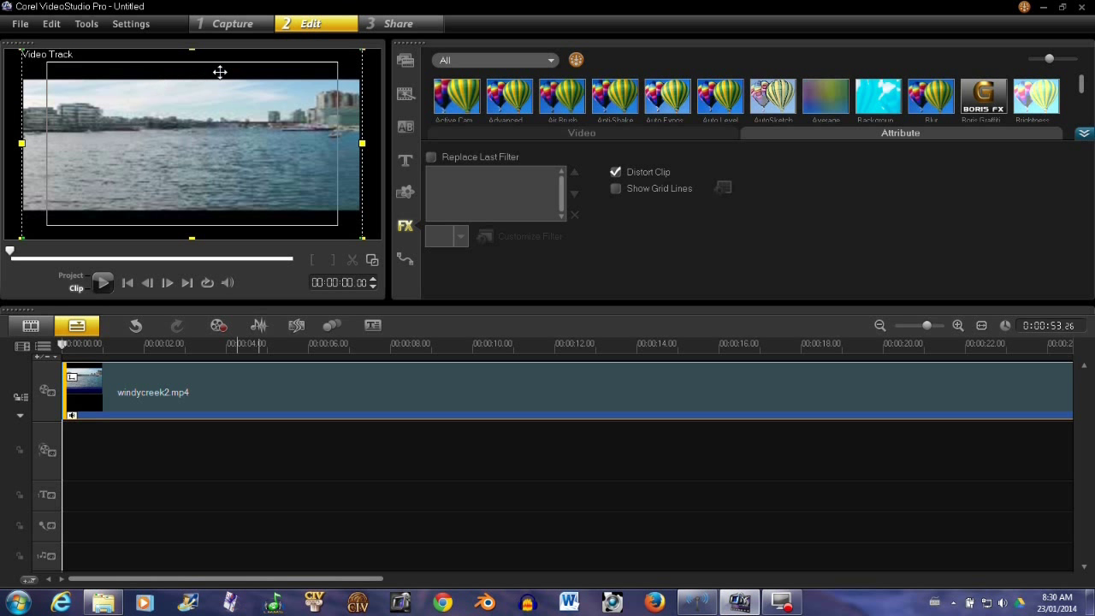
mouse_move(246, 229)
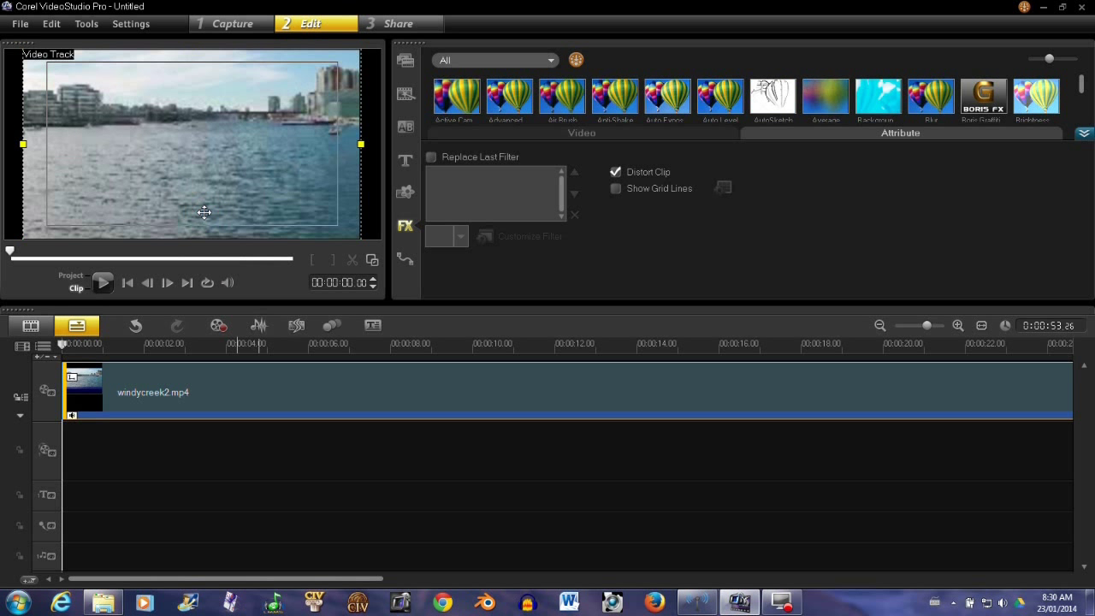
mouse_move(188, 175)
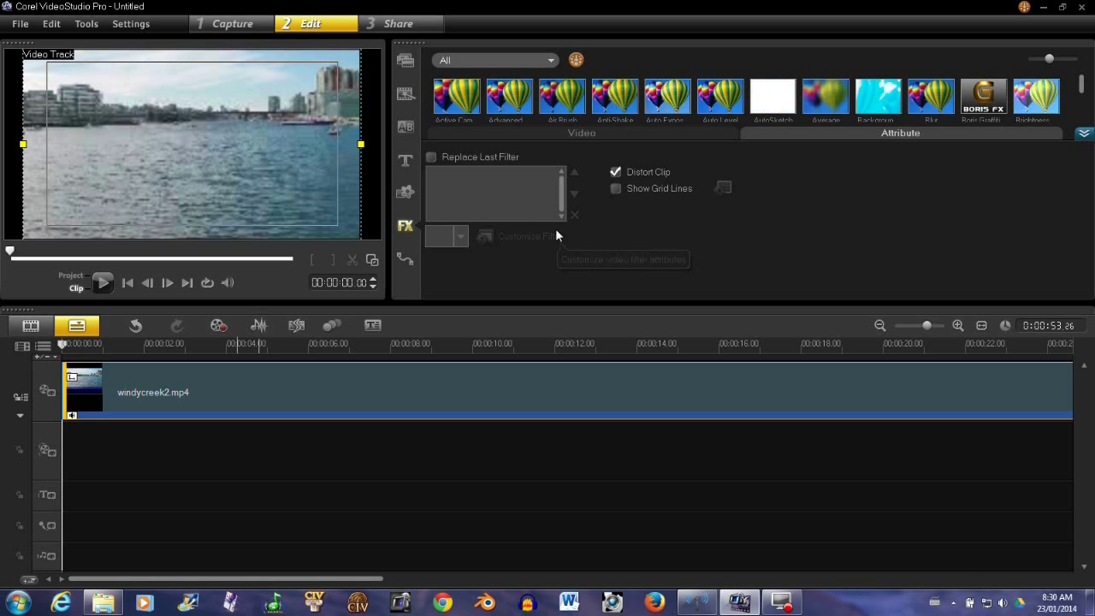
mouse_move(144, 169)
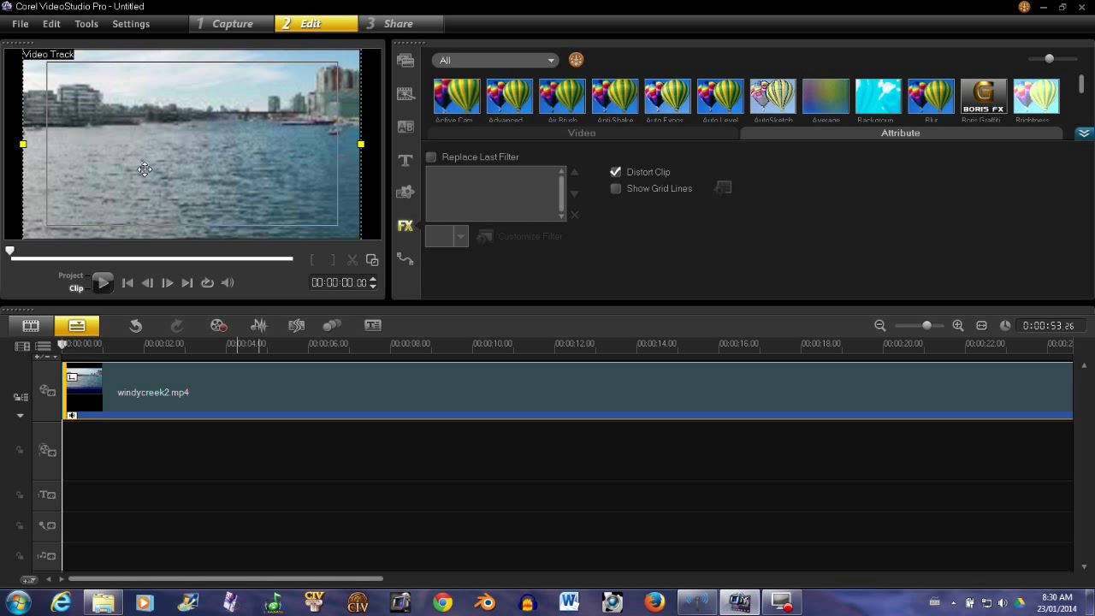
mouse_move(123, 294)
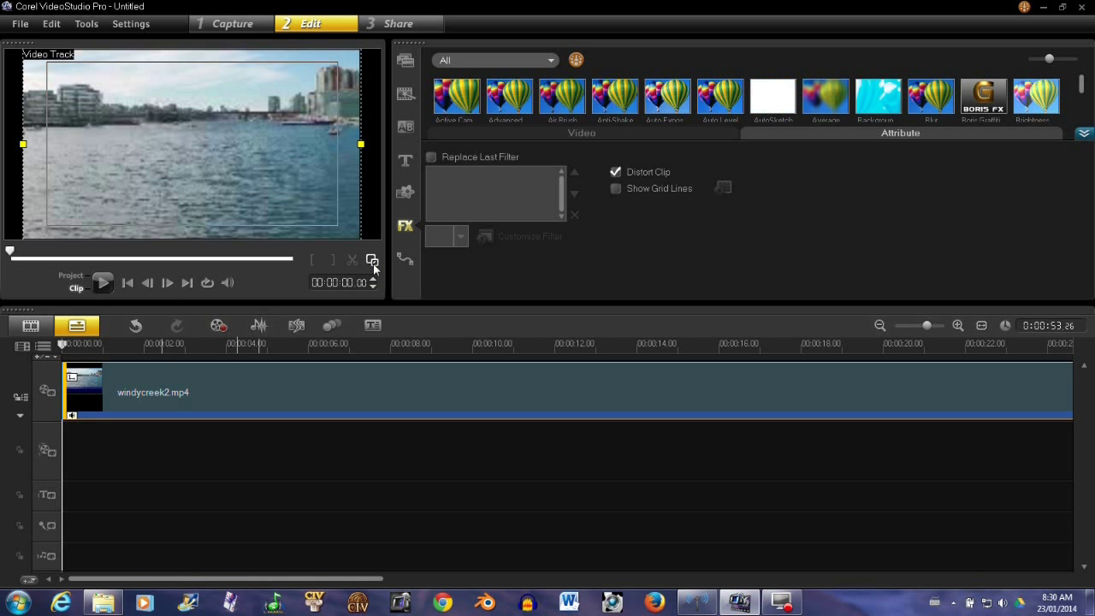
mouse_move(373, 260)
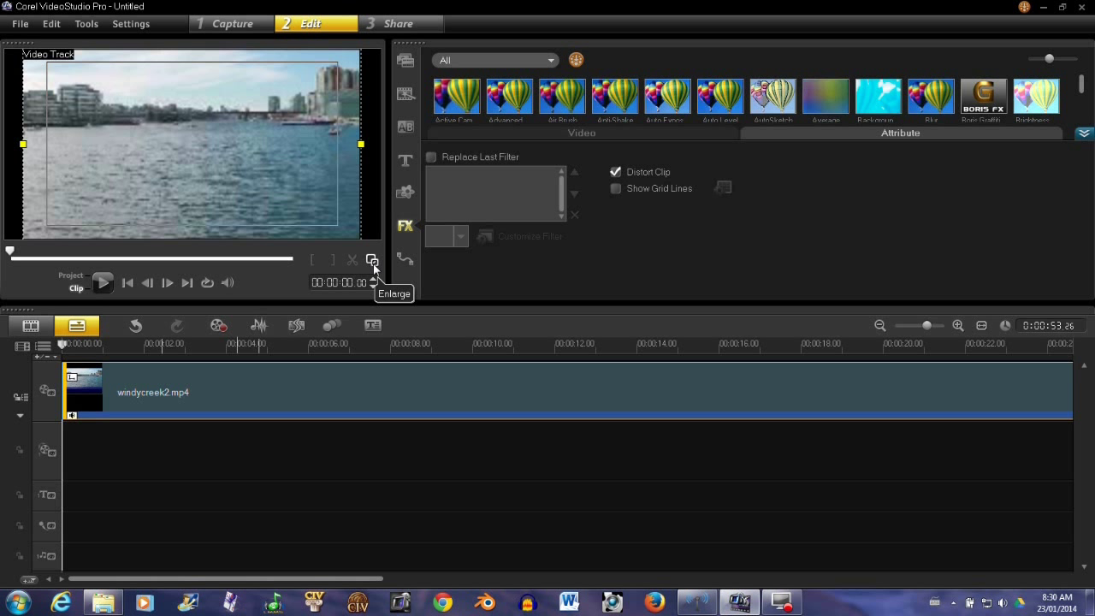
mouse_move(240, 144)
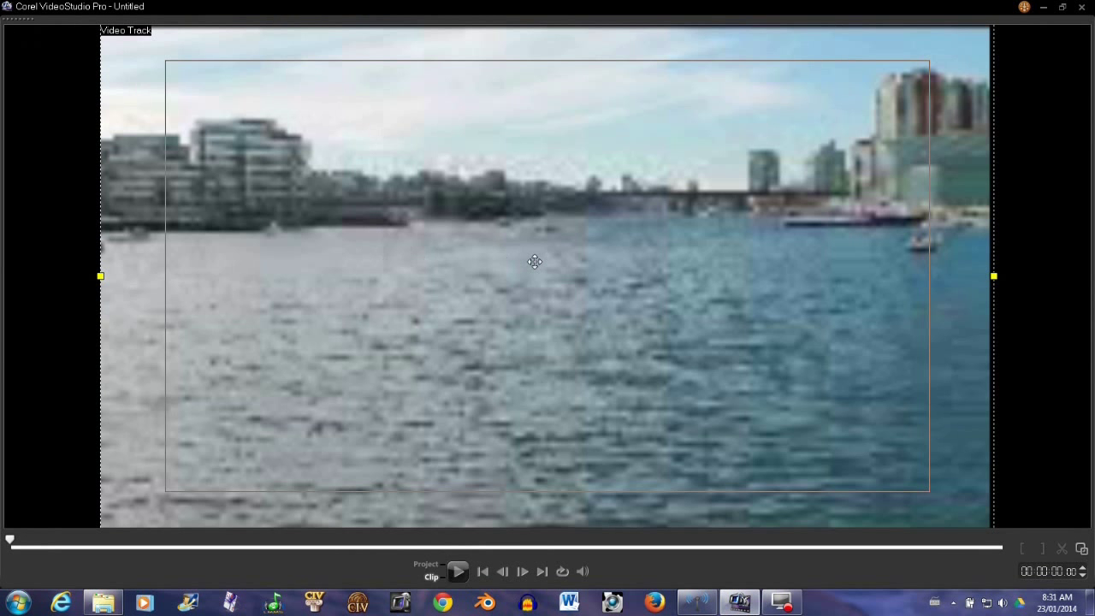
Enlarge the distorted windycreek2.mp4 preview to full size.
left_click(459, 571)
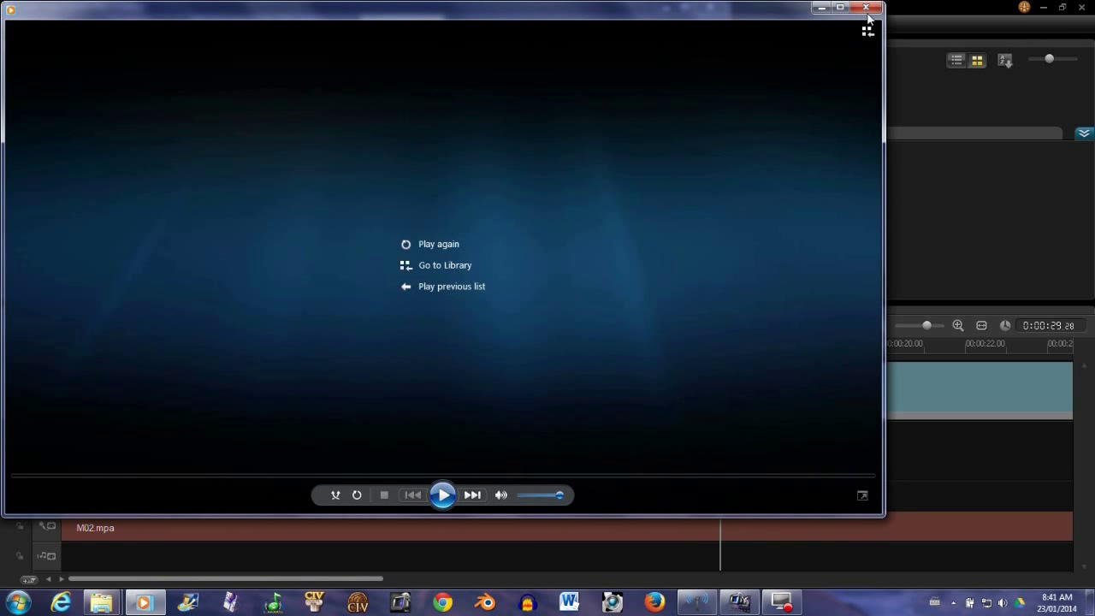
Close Windows Media Player and return to the outside stuff videos folder.
left_click(866, 6)
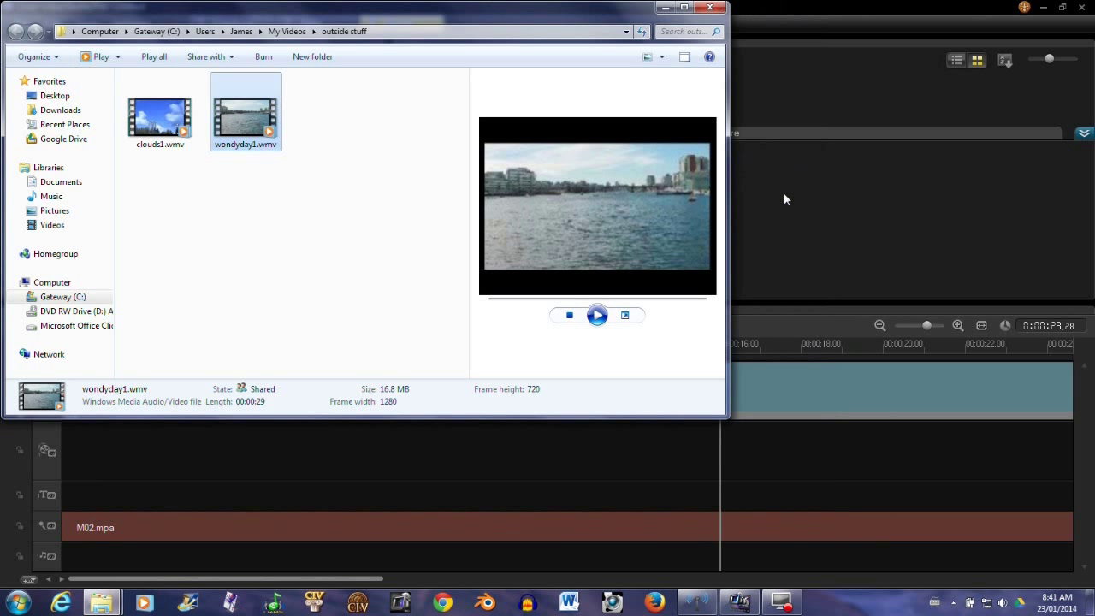